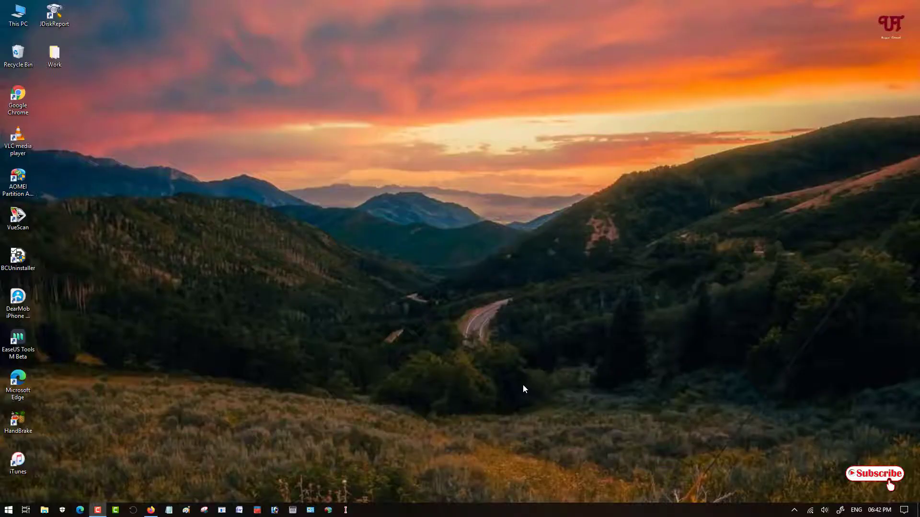
mouse_move(485, 381)
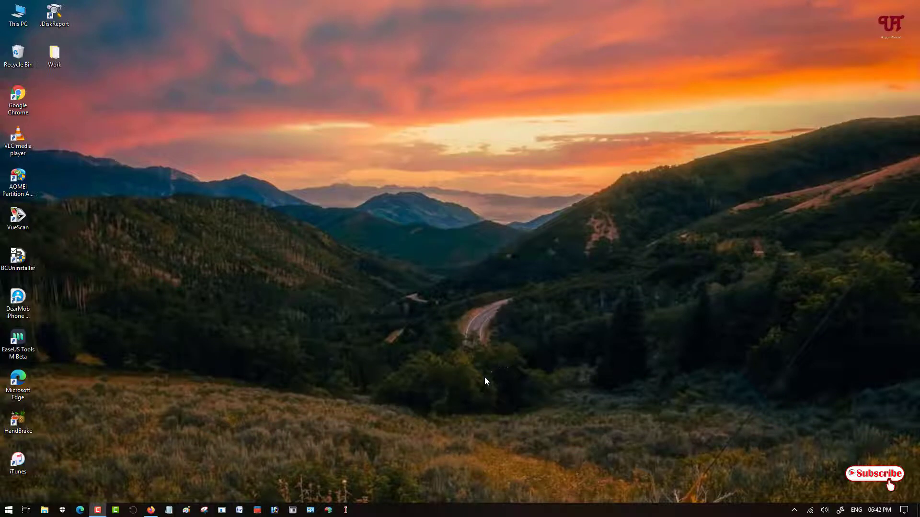
mouse_move(486, 379)
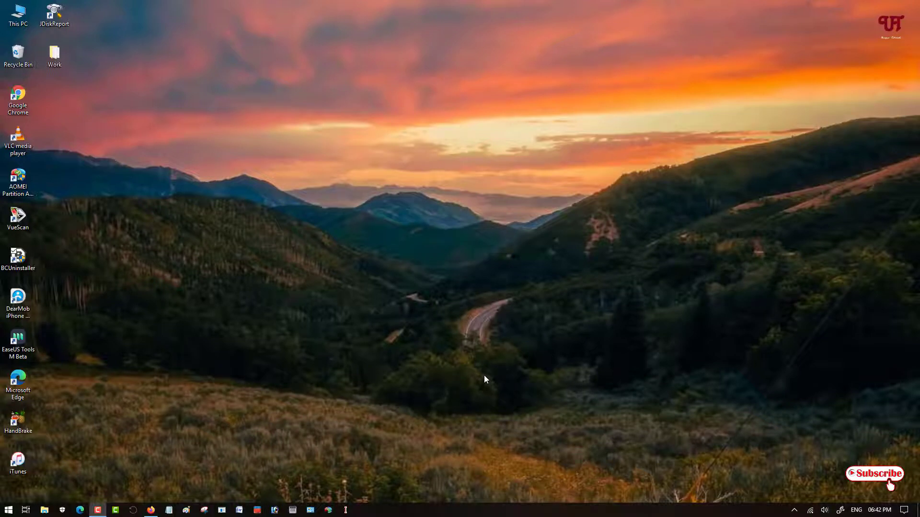
mouse_move(444, 379)
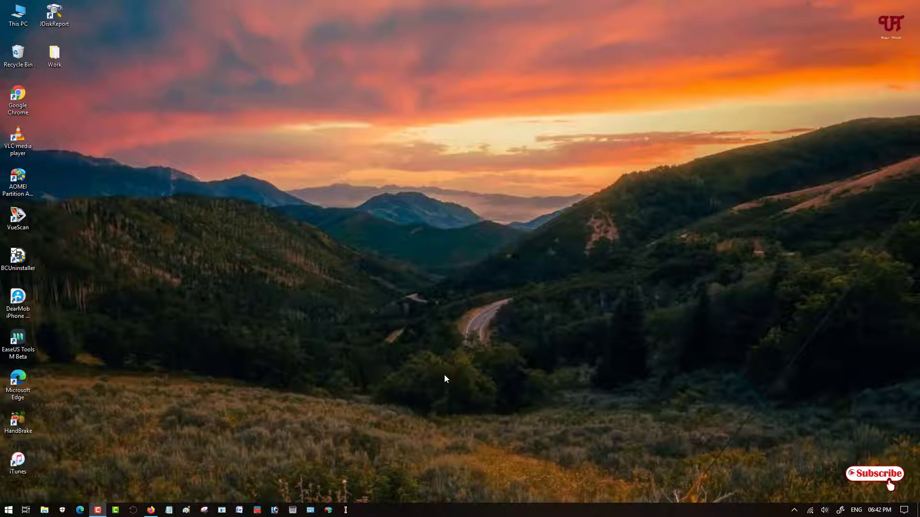
mouse_move(460, 363)
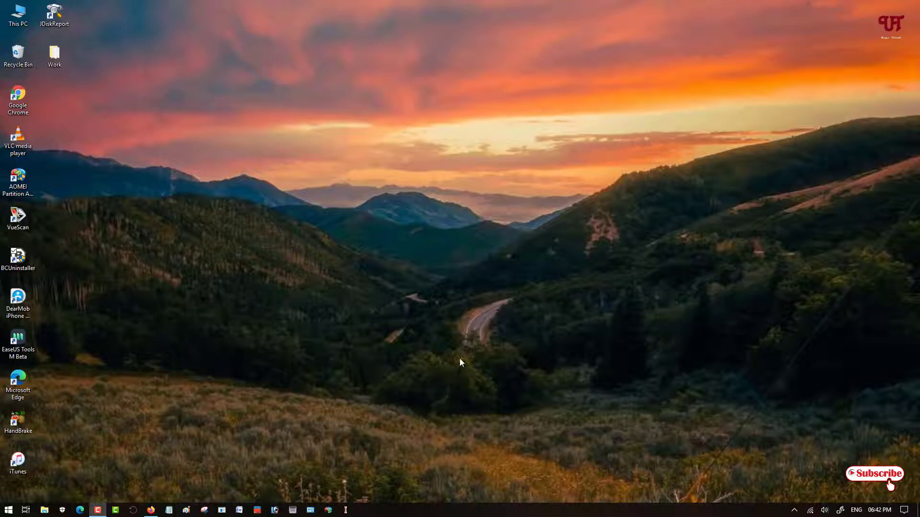
mouse_move(192, 503)
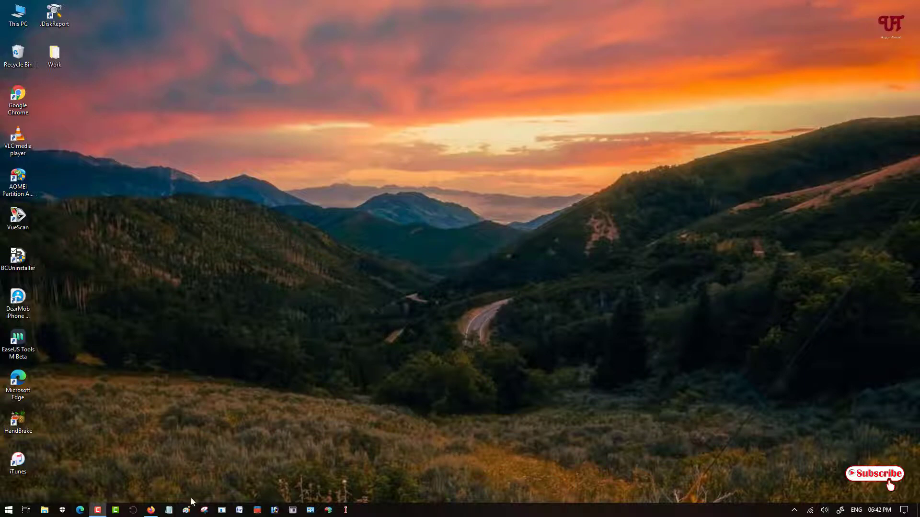
Open and close a blank Notepad note, then open the 'Vippy - FreewareWiki' search result.
click(168, 510)
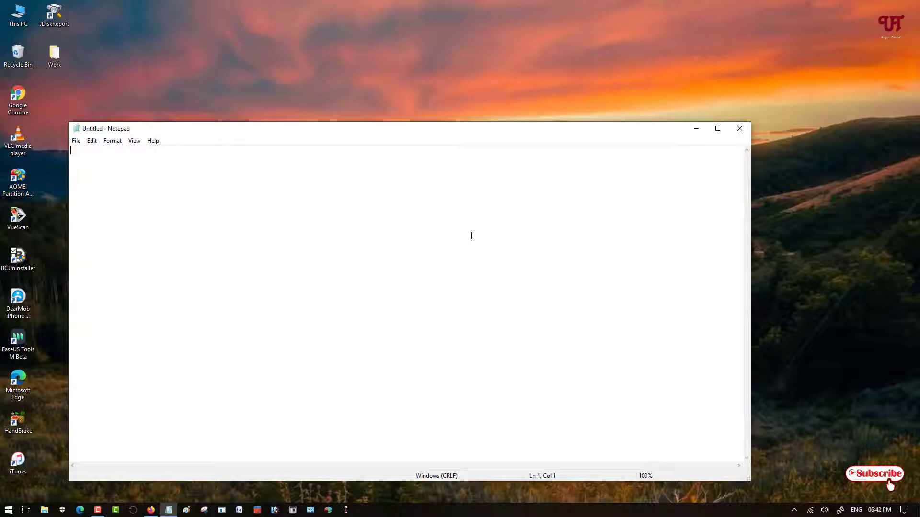
mouse_move(774, 238)
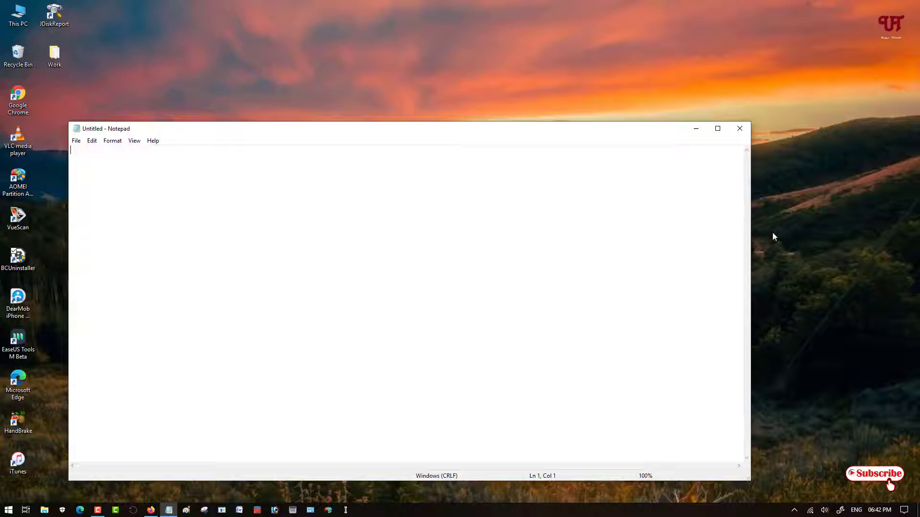
mouse_move(507, 238)
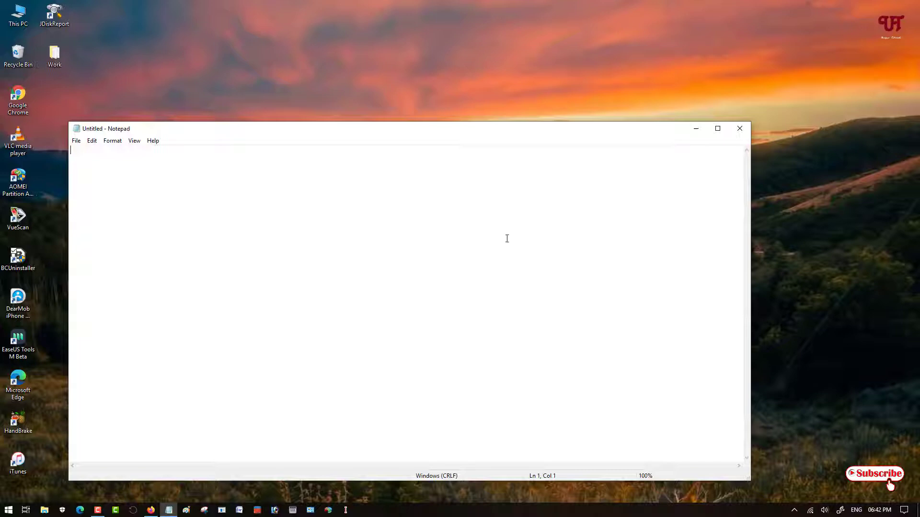
mouse_move(468, 233)
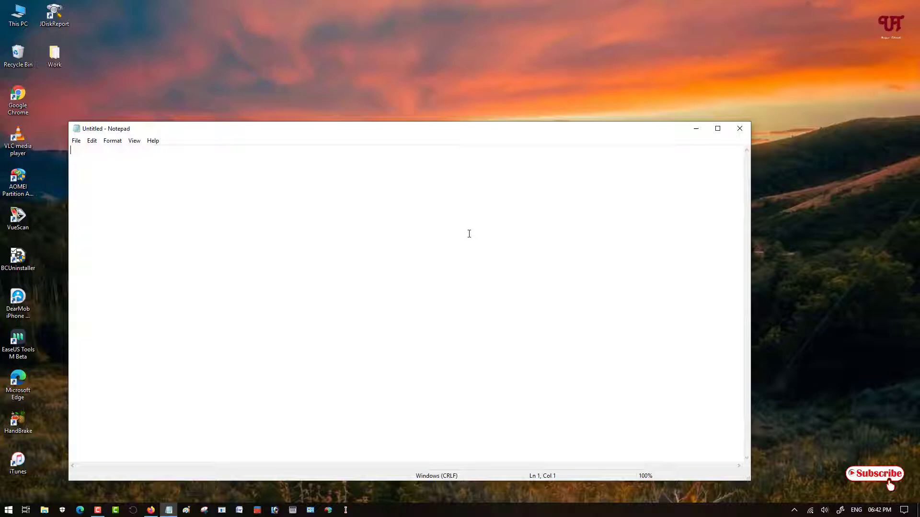
mouse_move(447, 236)
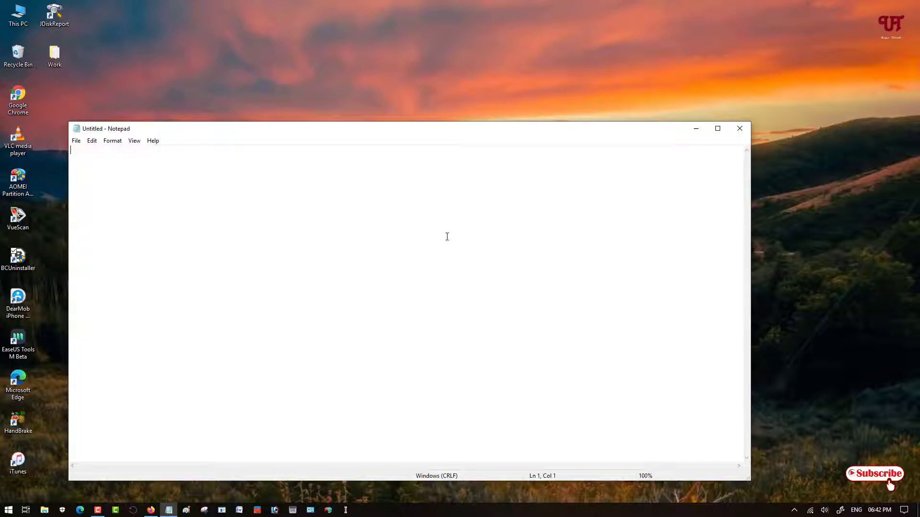
mouse_move(449, 251)
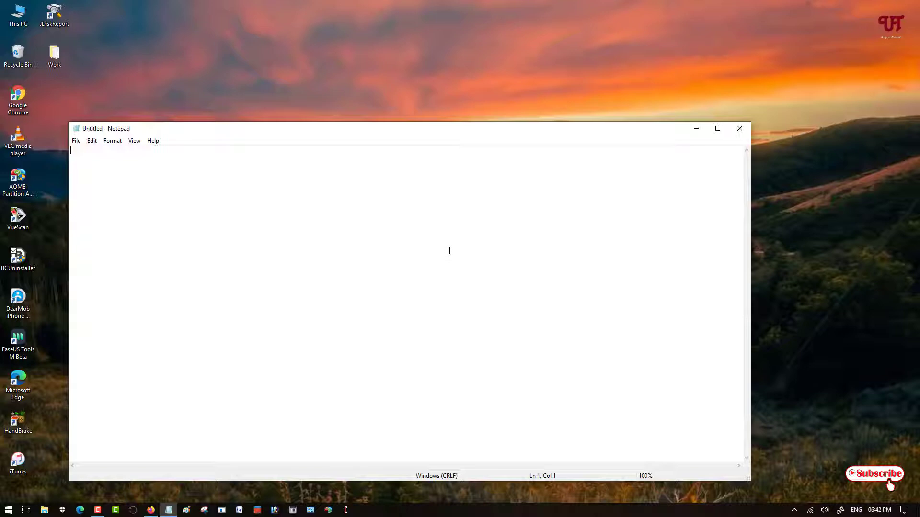
mouse_move(453, 261)
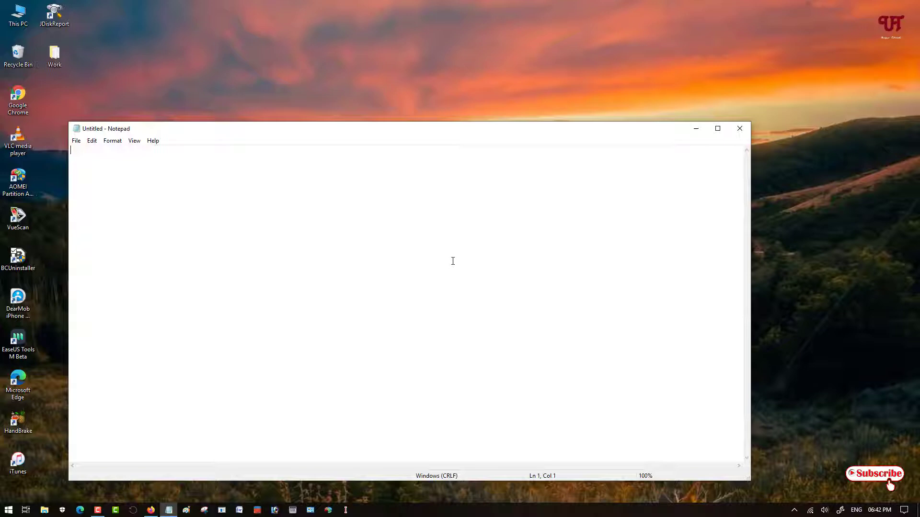
mouse_move(437, 261)
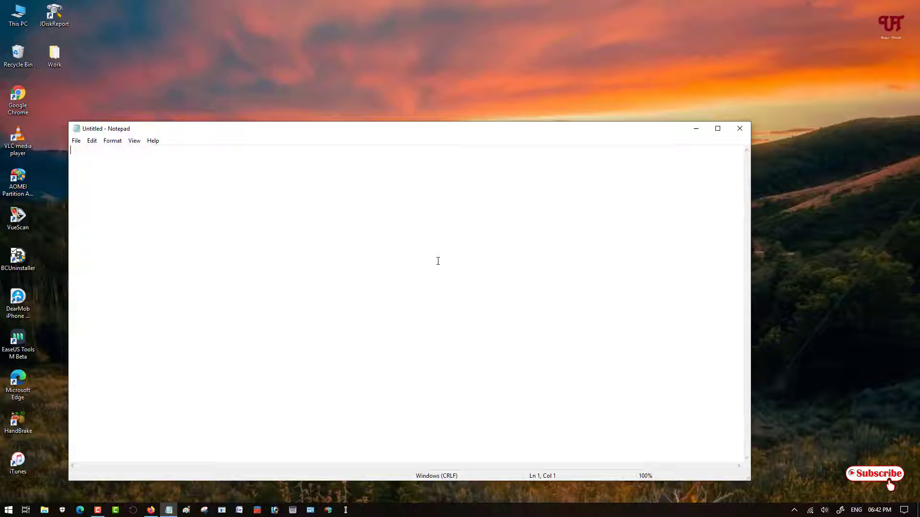
mouse_move(456, 280)
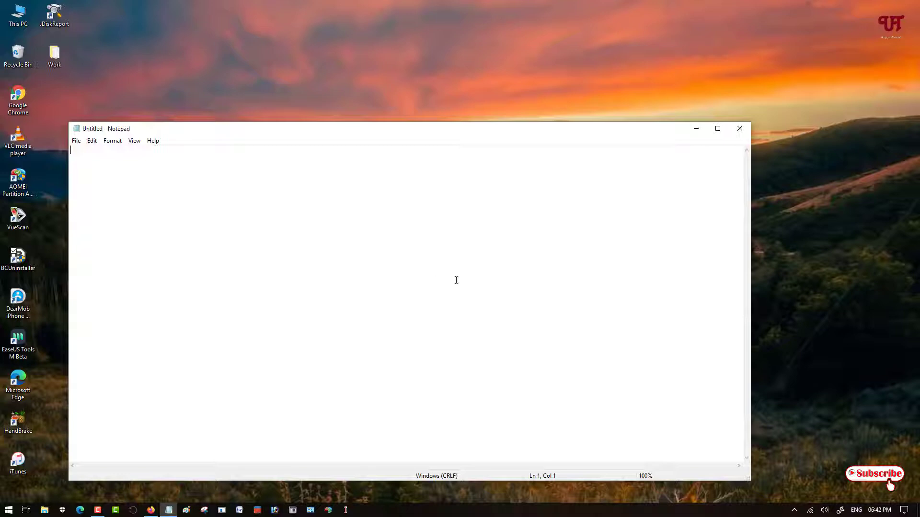
mouse_move(460, 283)
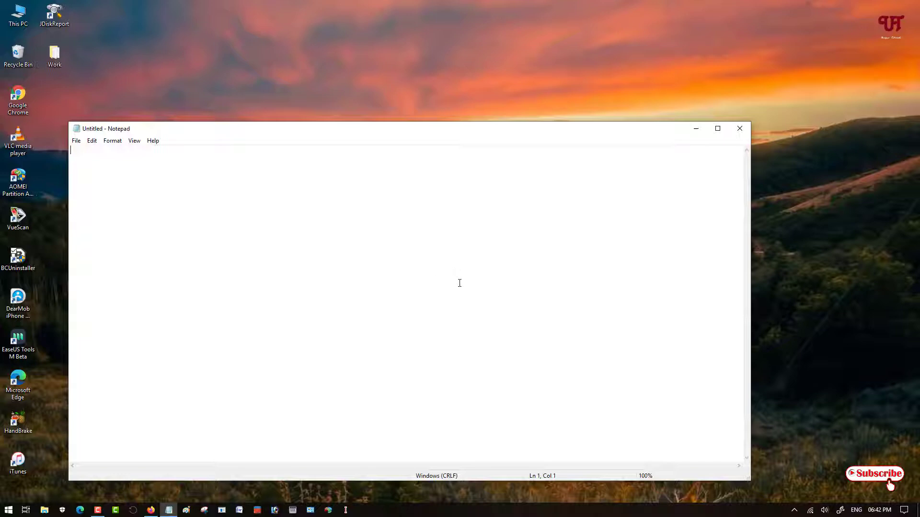
mouse_move(469, 272)
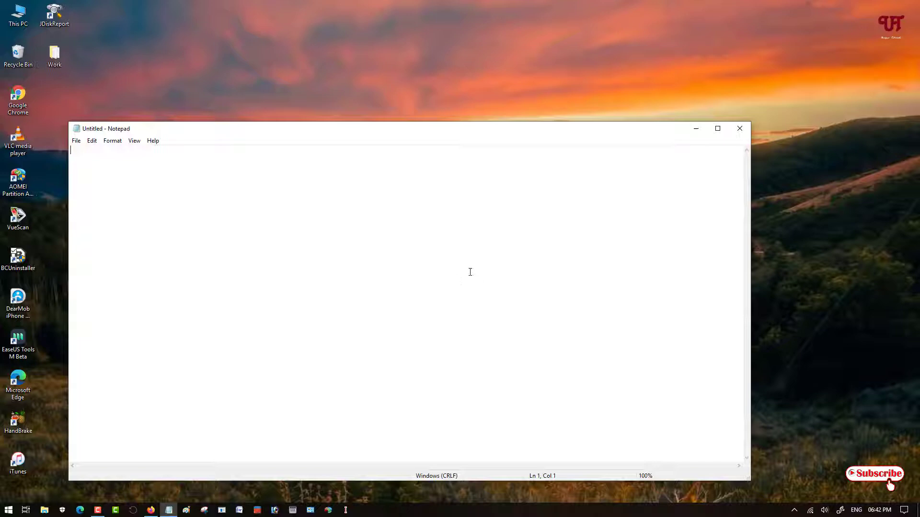
mouse_move(464, 263)
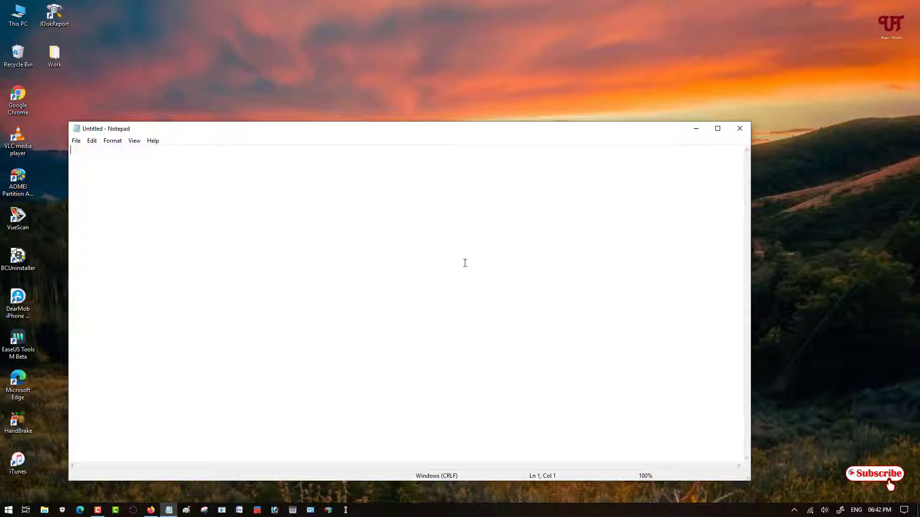
click(740, 128)
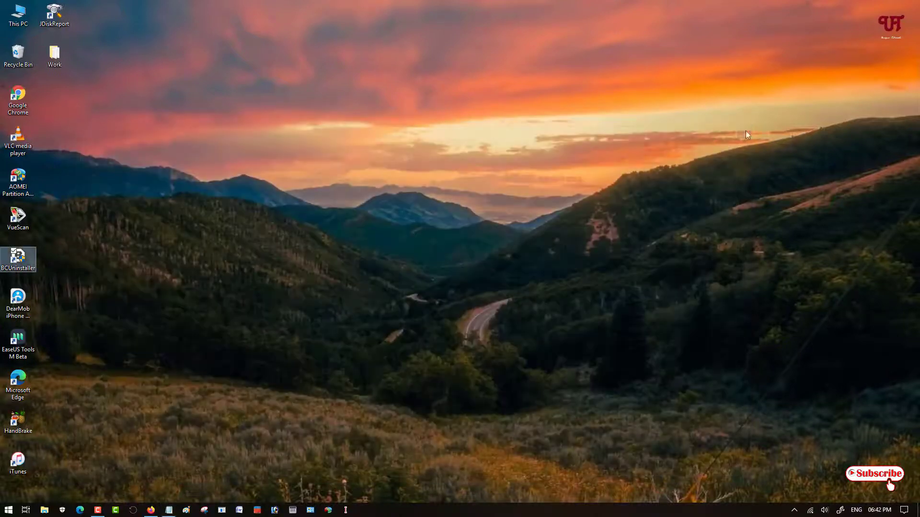
mouse_move(255, 371)
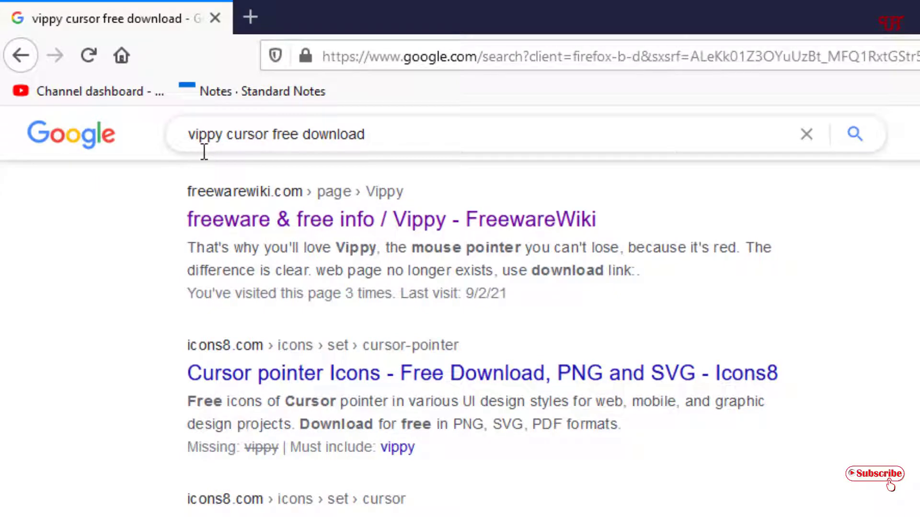
mouse_move(348, 151)
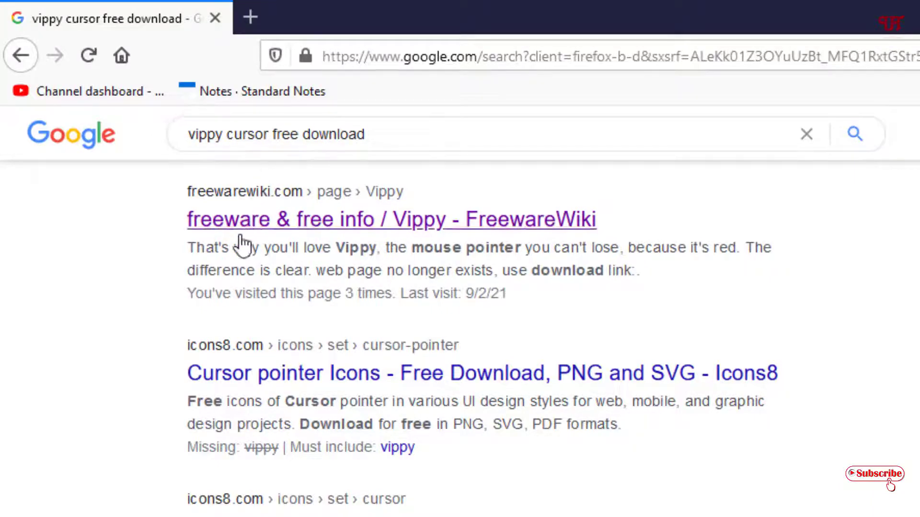
mouse_move(202, 208)
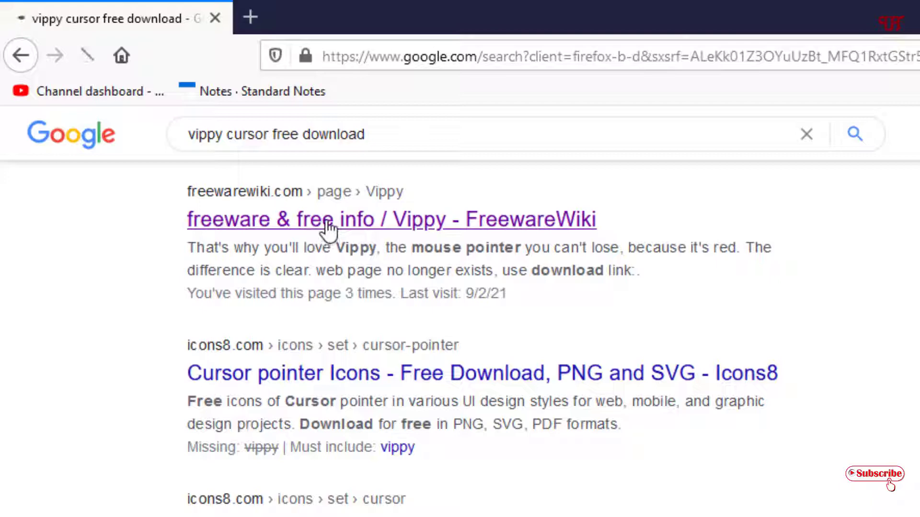
click(392, 219)
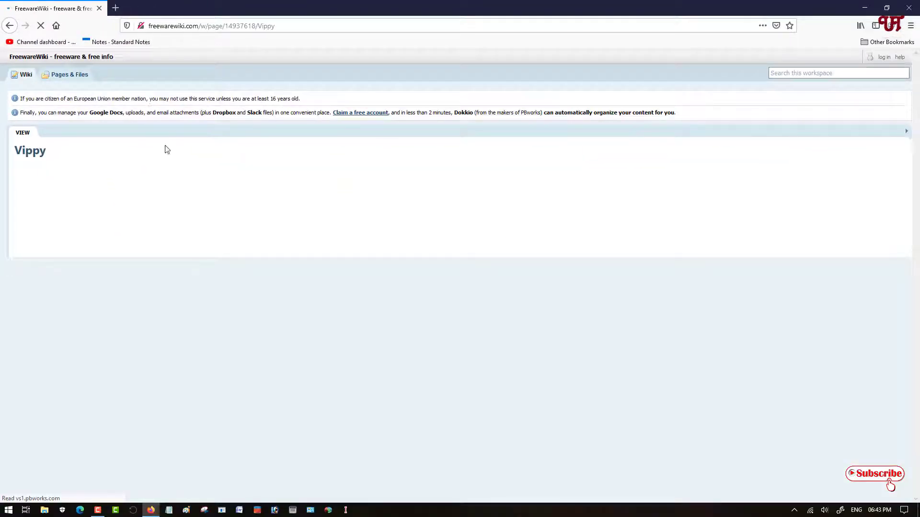
mouse_move(206, 209)
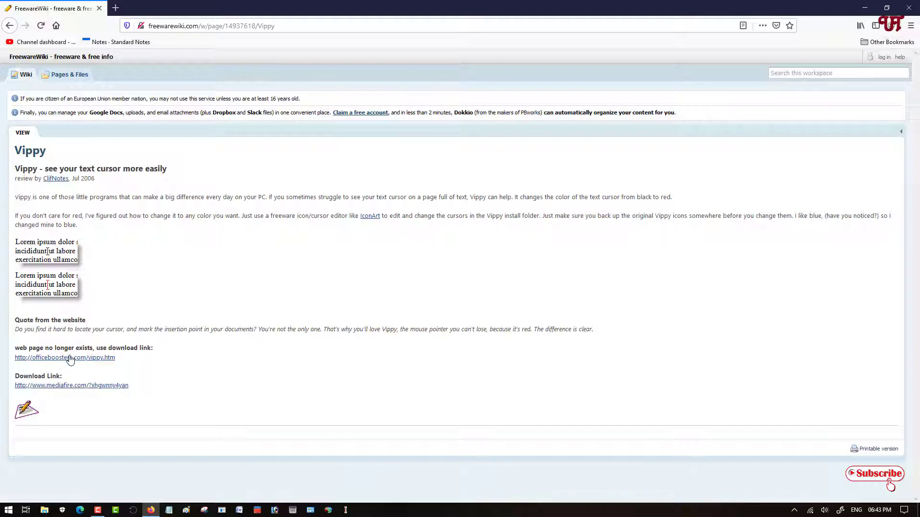
mouse_move(56, 390)
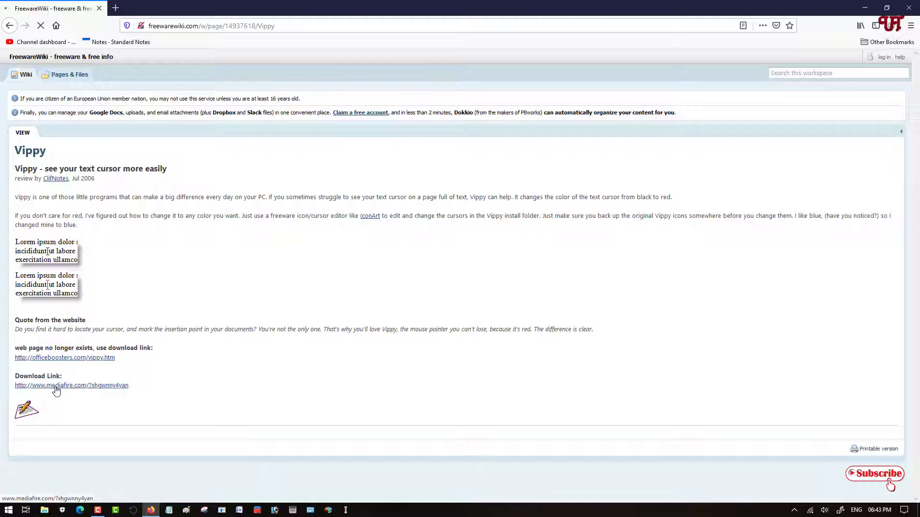
Save VippySetup.exe from the MediaFire link and show it in the Downloads folder.
click(71, 385)
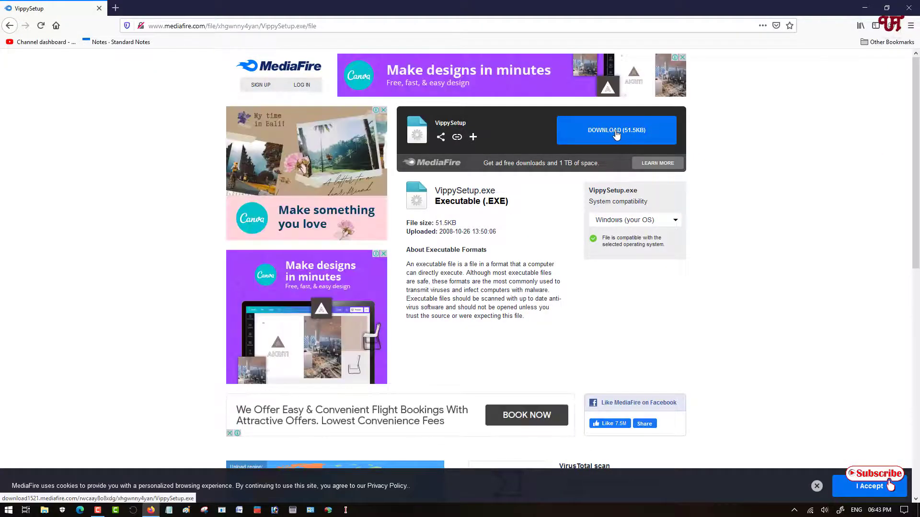
click(616, 130)
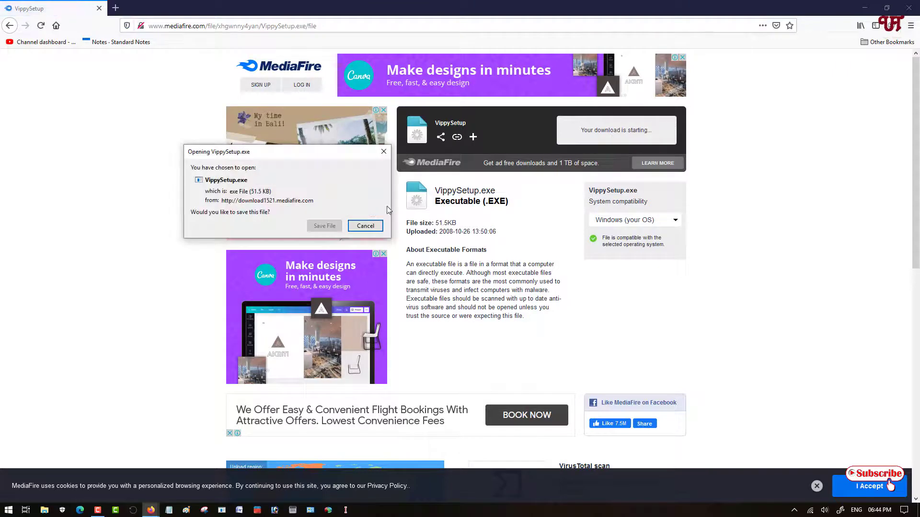
click(365, 225)
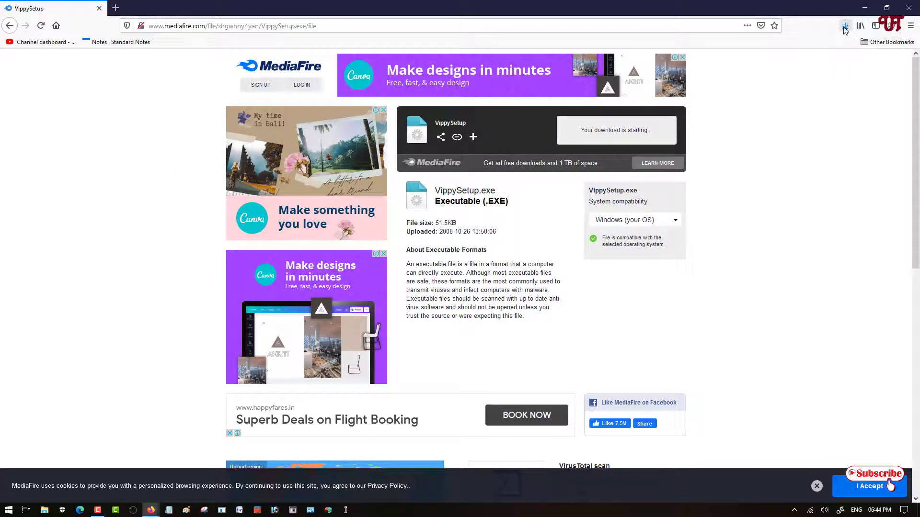
click(845, 25)
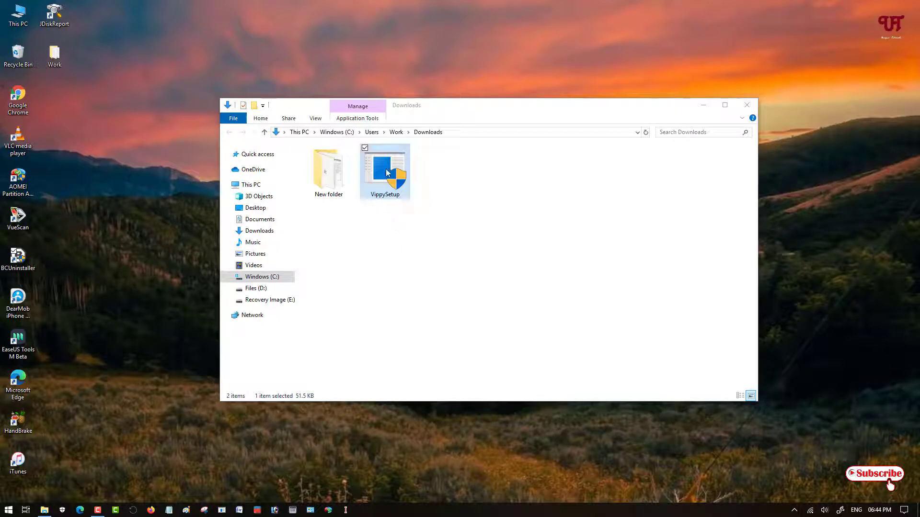
Launch VippySetup.exe past the SmartScreen warning using More info and Run anyway.
double_click(385, 167)
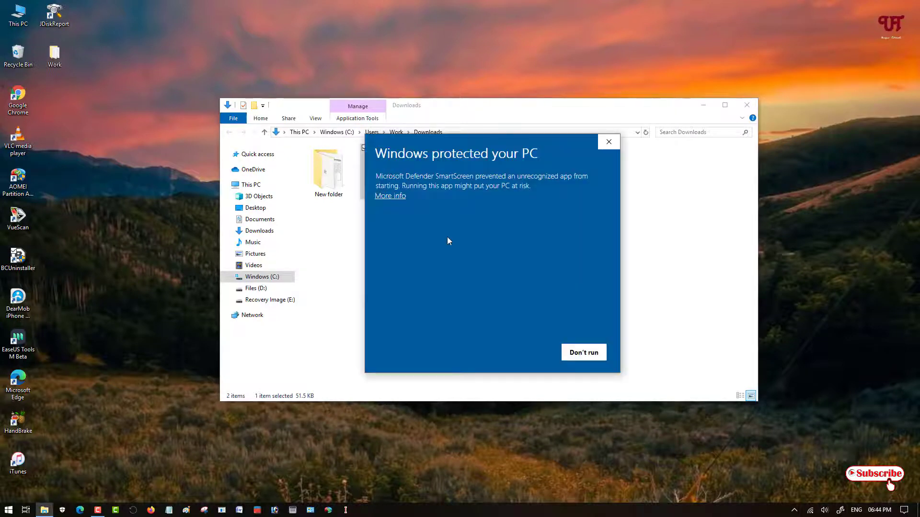
click(389, 196)
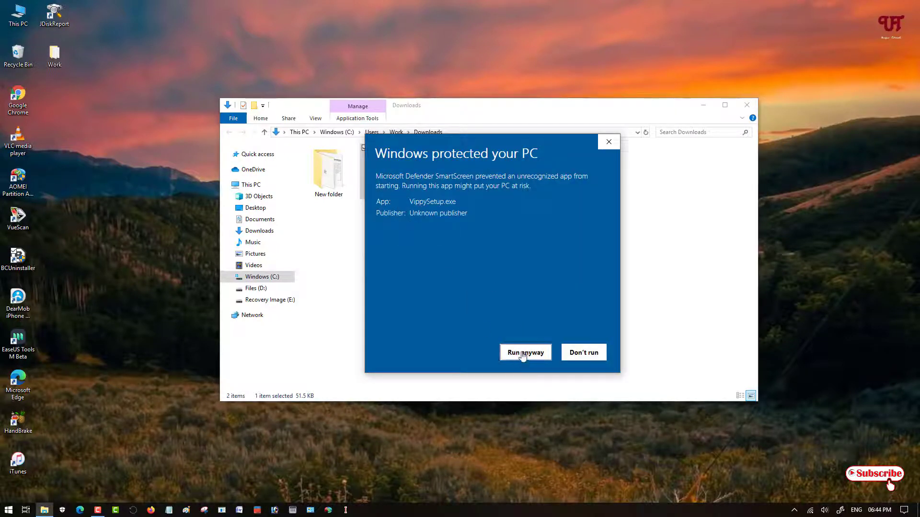
click(525, 353)
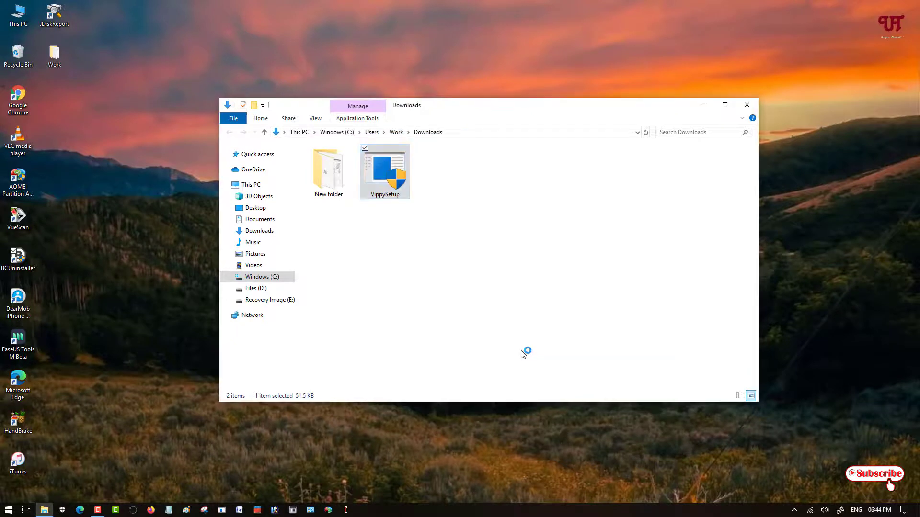
double_click(385, 167)
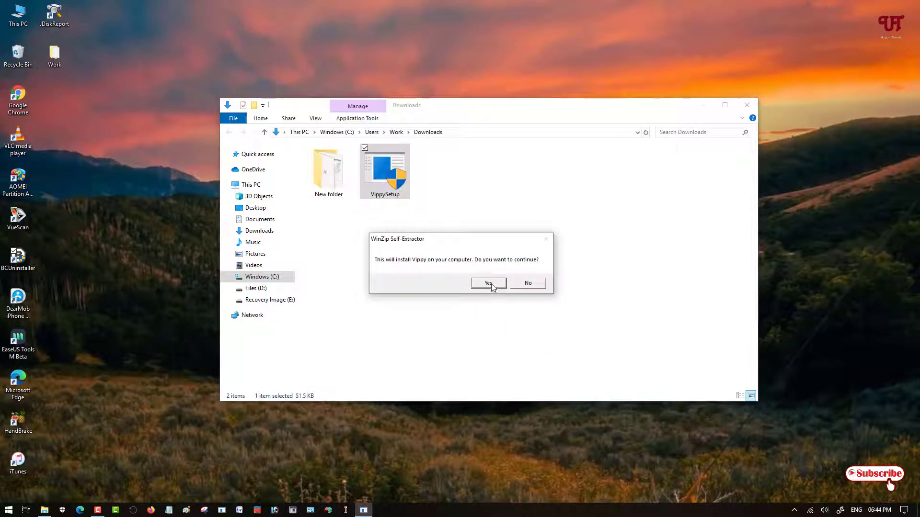
mouse_move(430, 269)
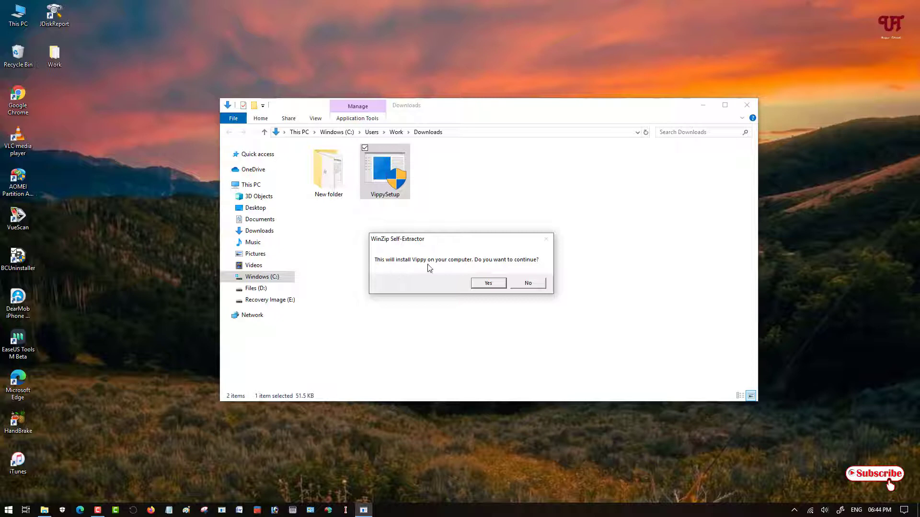
Confirm the prompt, install Vippy to the default folder, and dismiss the success message.
click(488, 282)
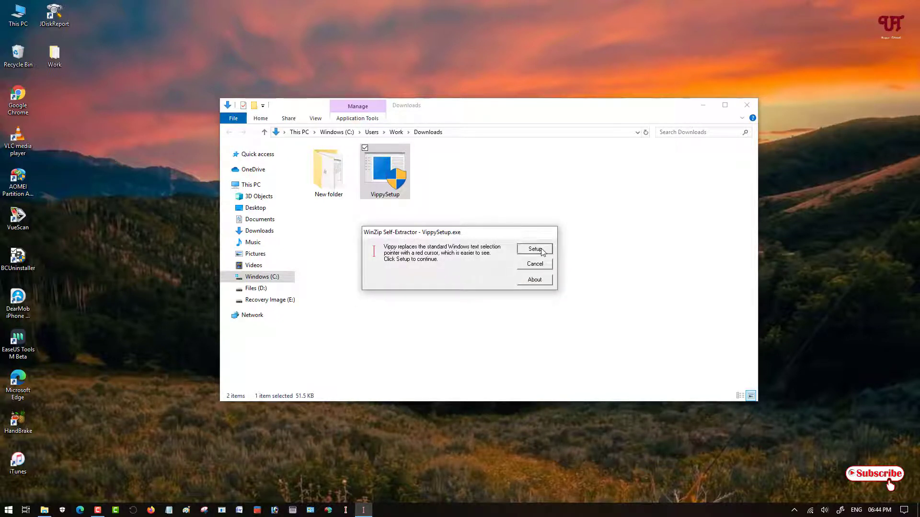
click(534, 248)
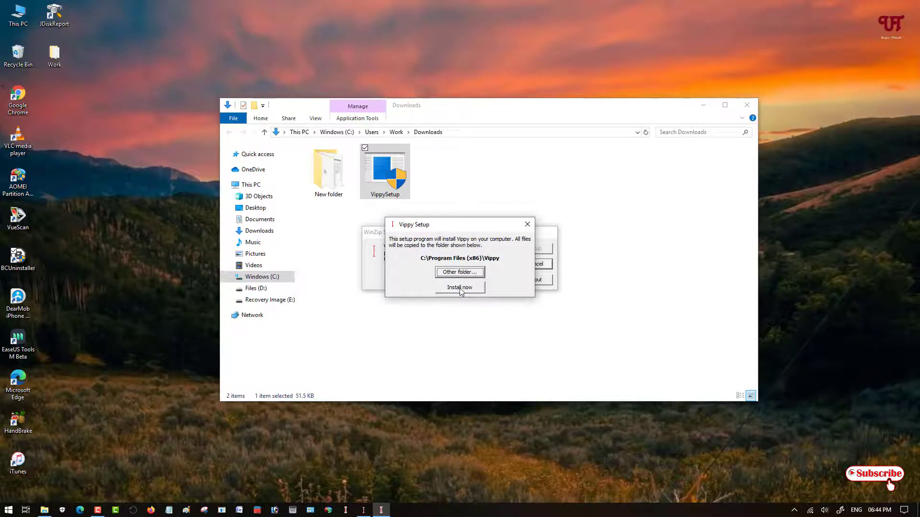
click(459, 288)
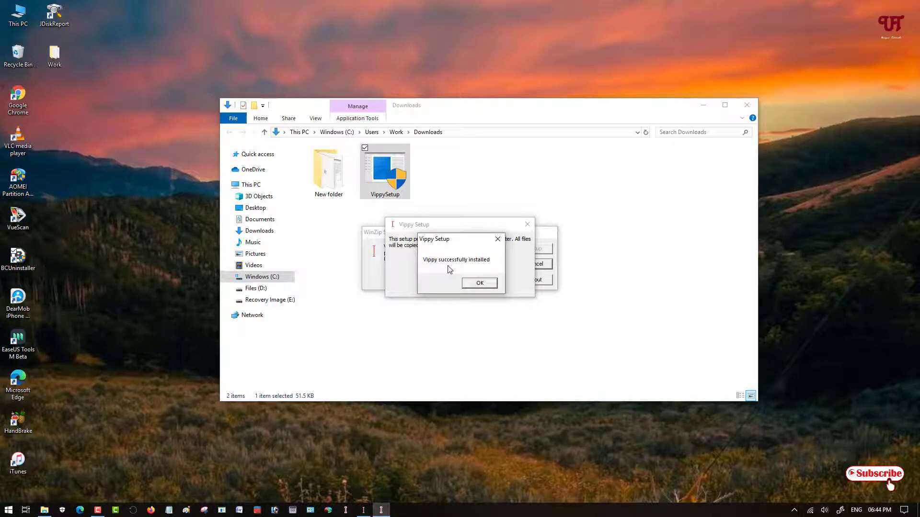
click(479, 283)
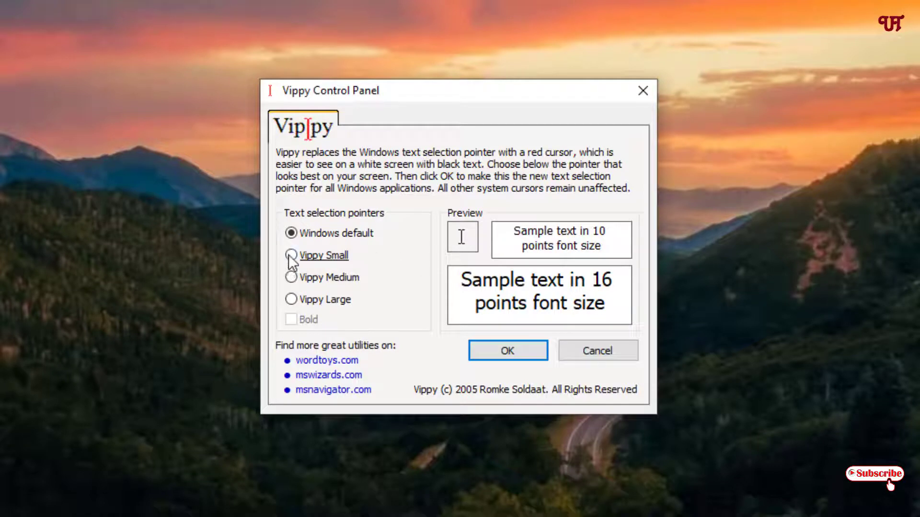
Preview Vippy Small and Medium, then choose Vippy Large with Bold ticked.
click(291, 255)
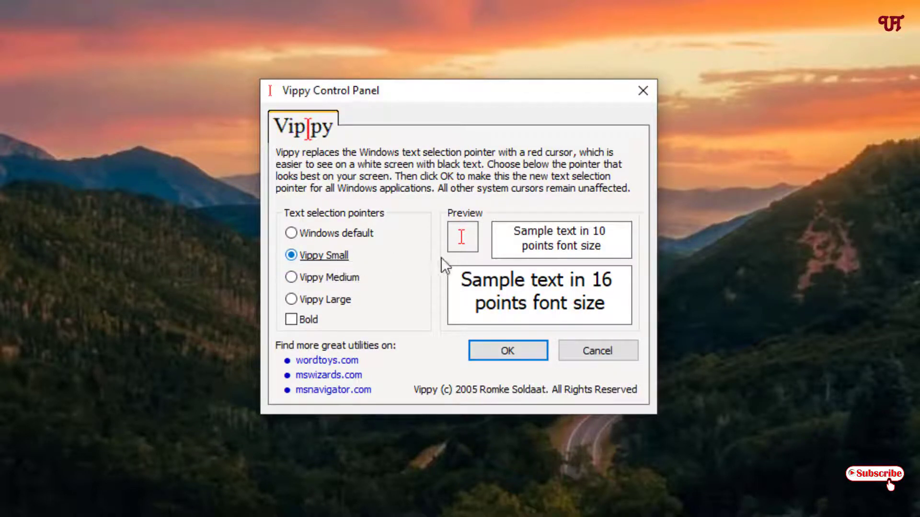
click(291, 277)
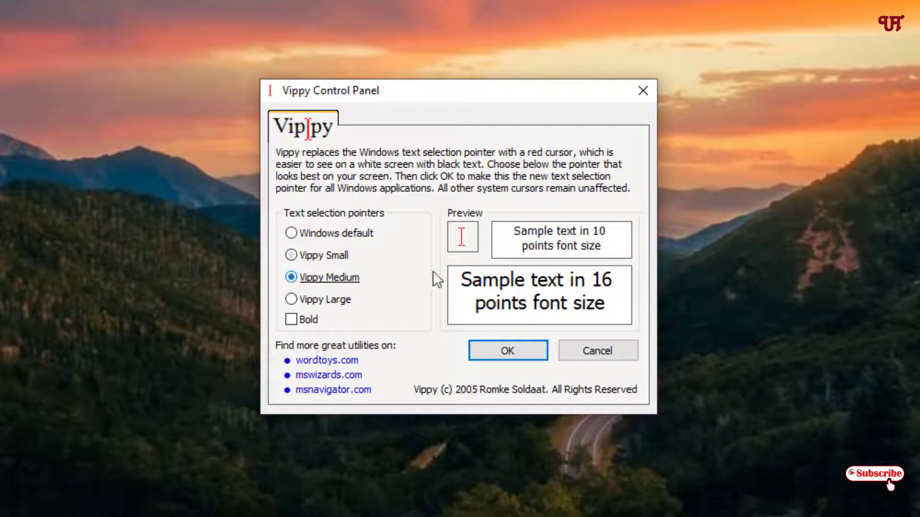
mouse_move(385, 294)
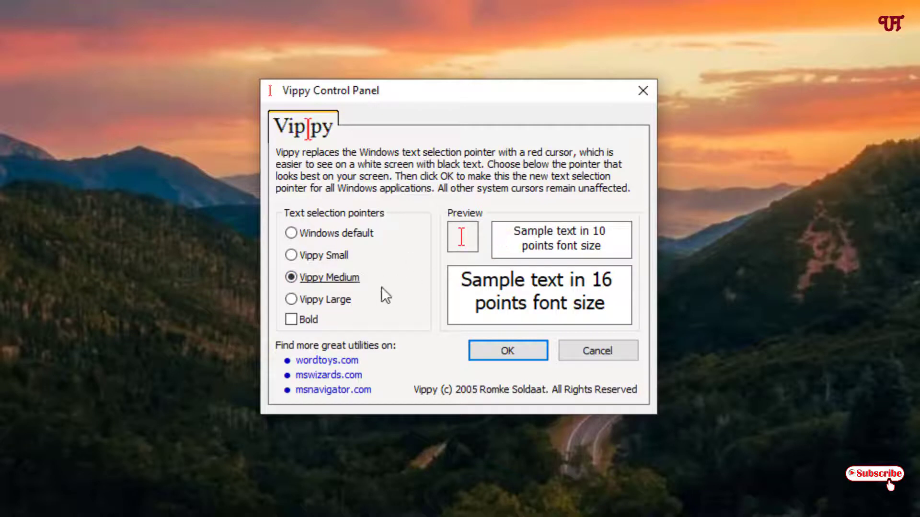
click(291, 298)
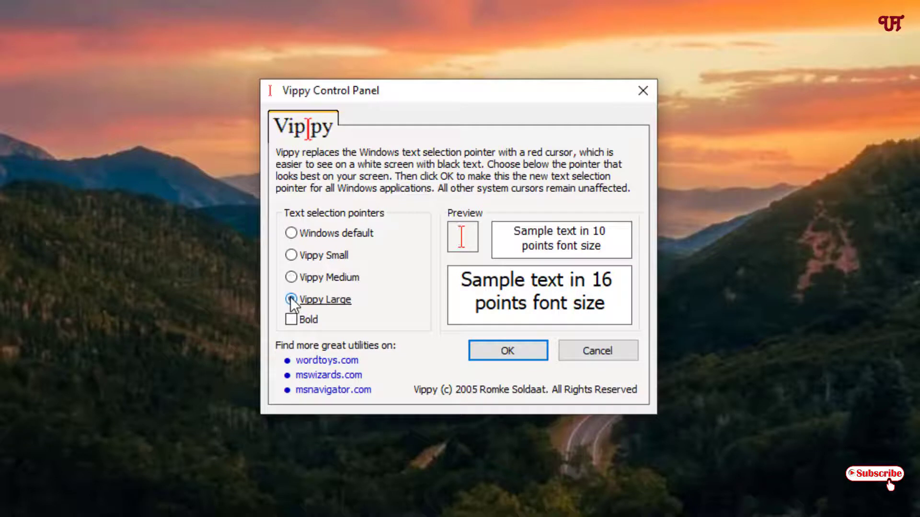
click(291, 299)
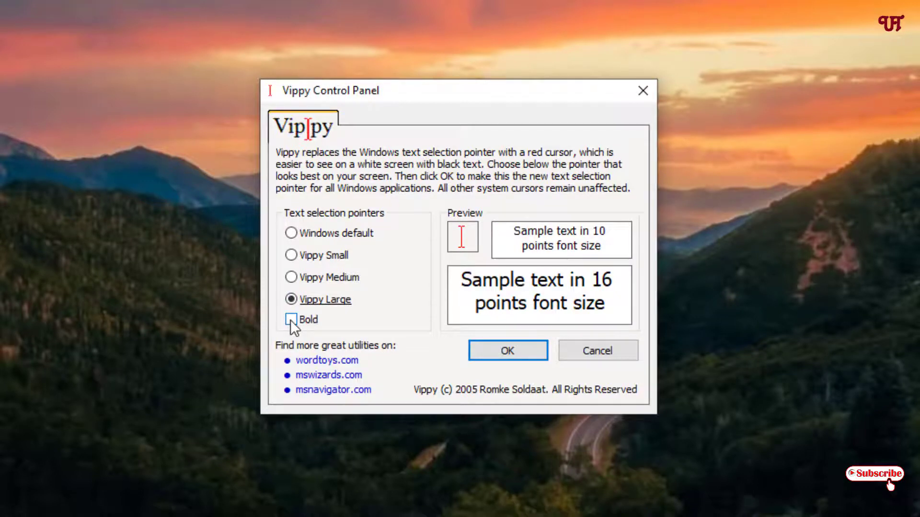
click(290, 319)
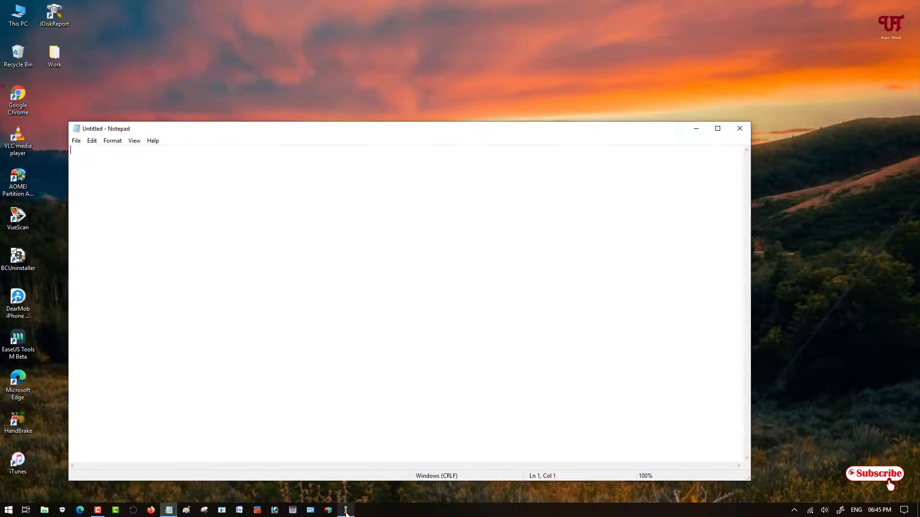
Bring back the Vippy Control Panel and apply Vippy Large Bold with OK.
click(345, 510)
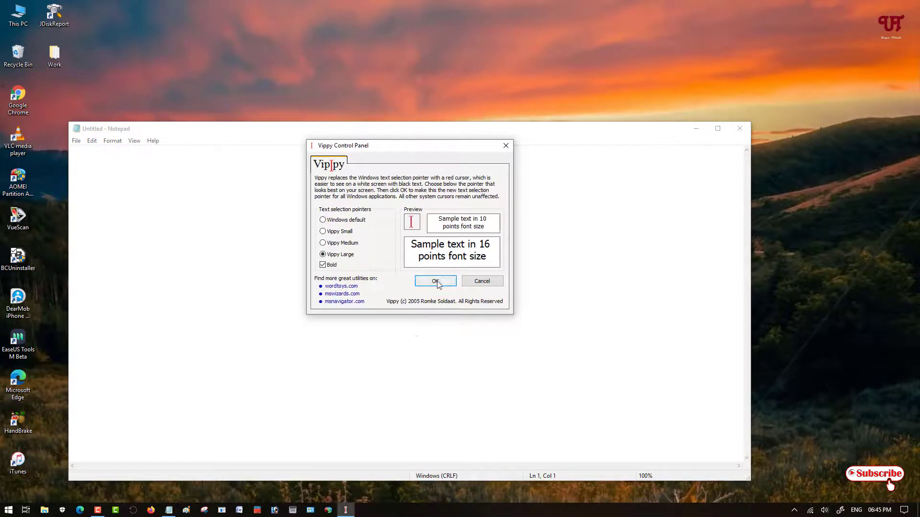
click(434, 281)
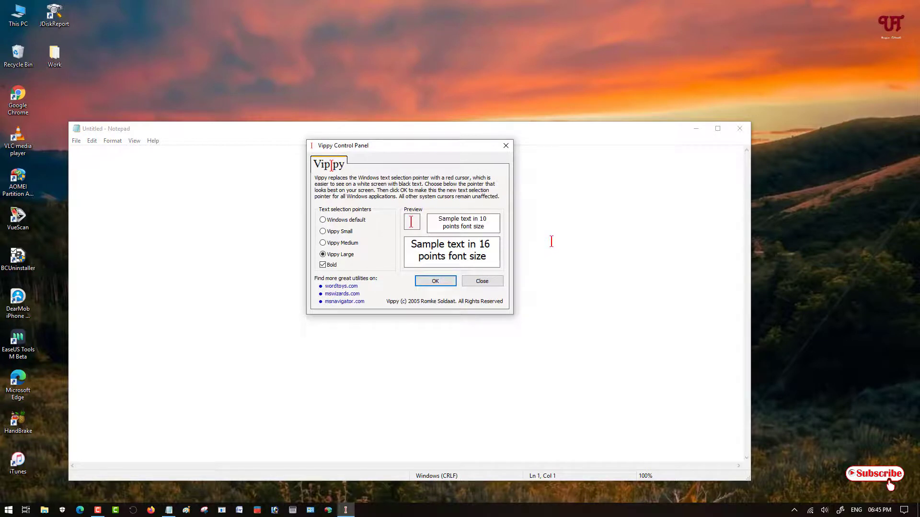
mouse_move(553, 240)
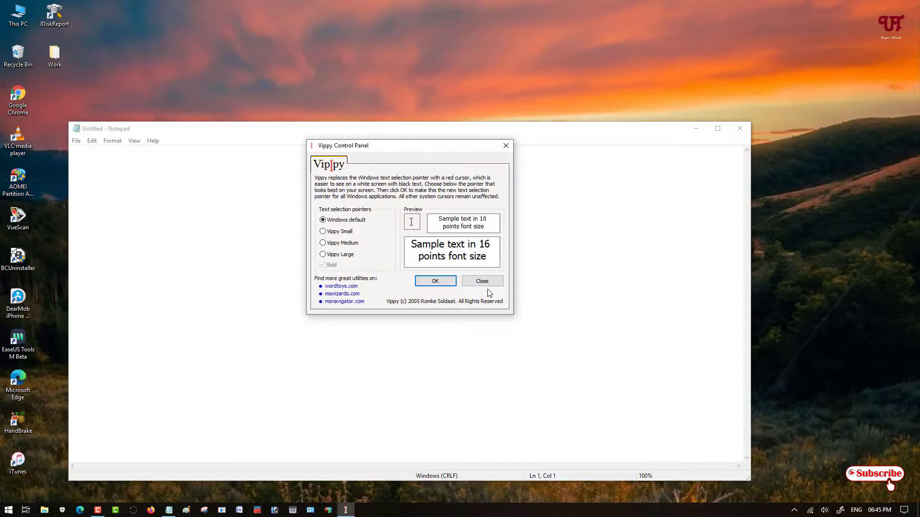
mouse_move(568, 275)
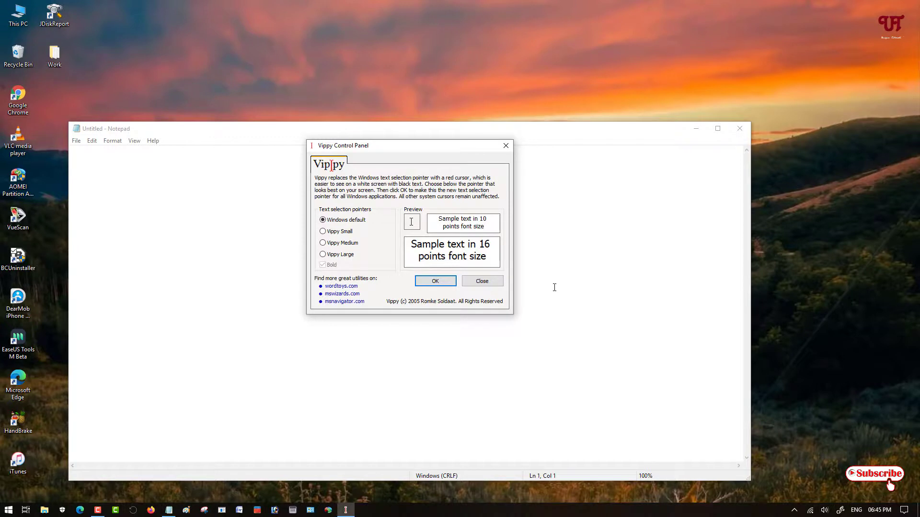
mouse_move(572, 273)
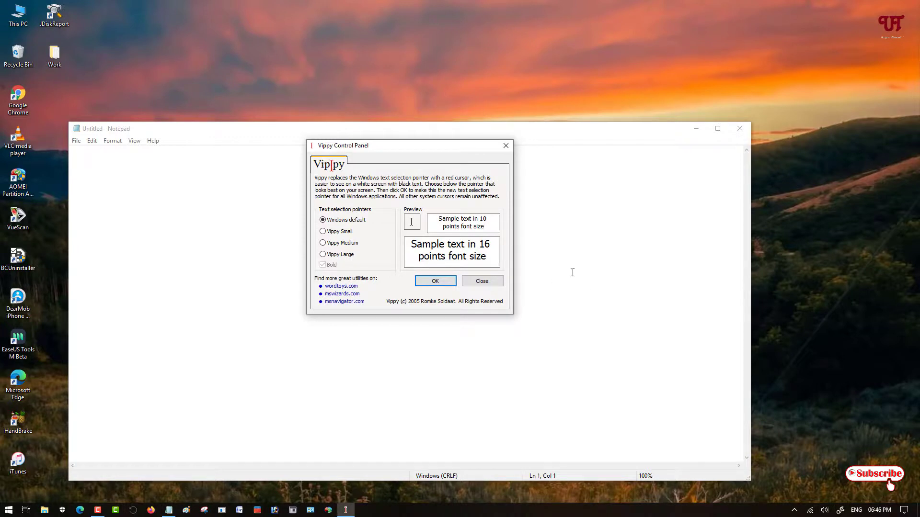
mouse_move(540, 283)
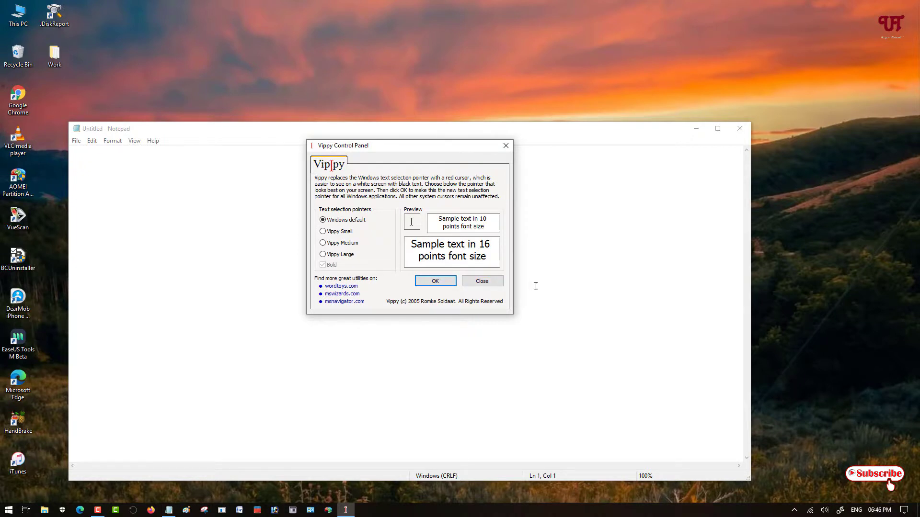
mouse_move(518, 291)
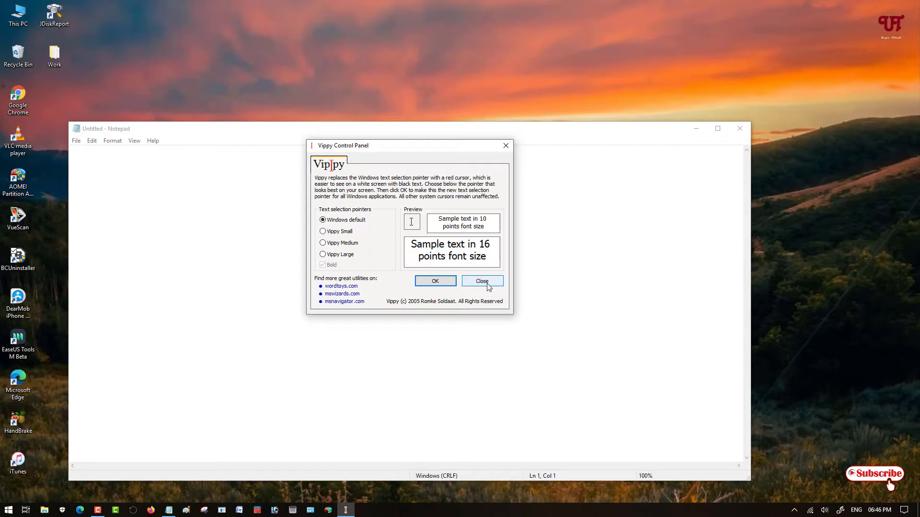
Close the Vippy Control Panel with the Windows default pointer restored.
click(481, 281)
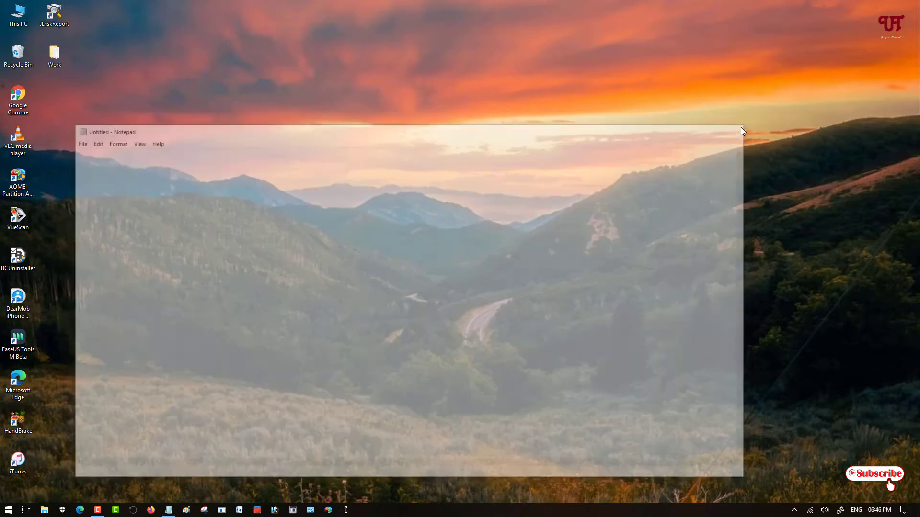